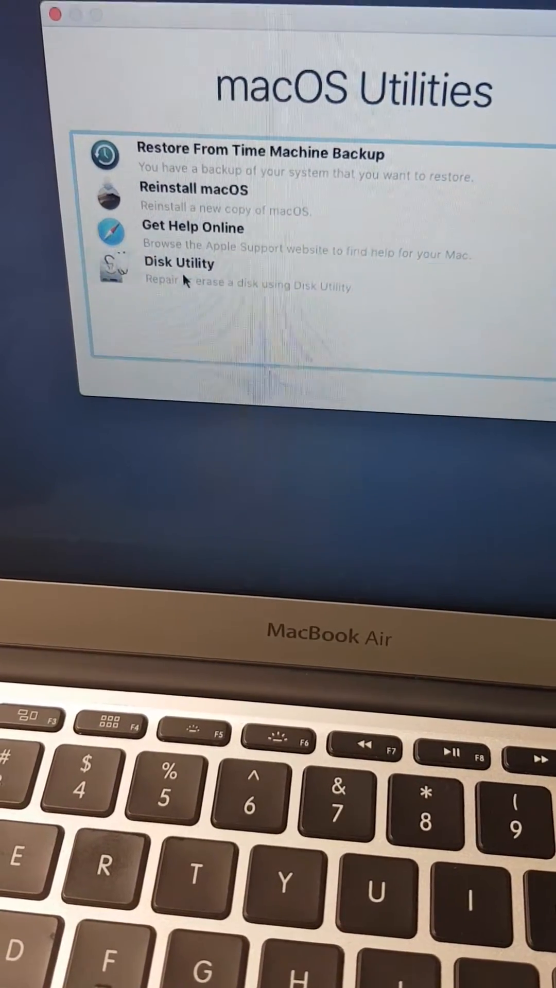
# Launch Disk Utility from the macOS Utilities window
pyautogui.doubleClick(180, 262)
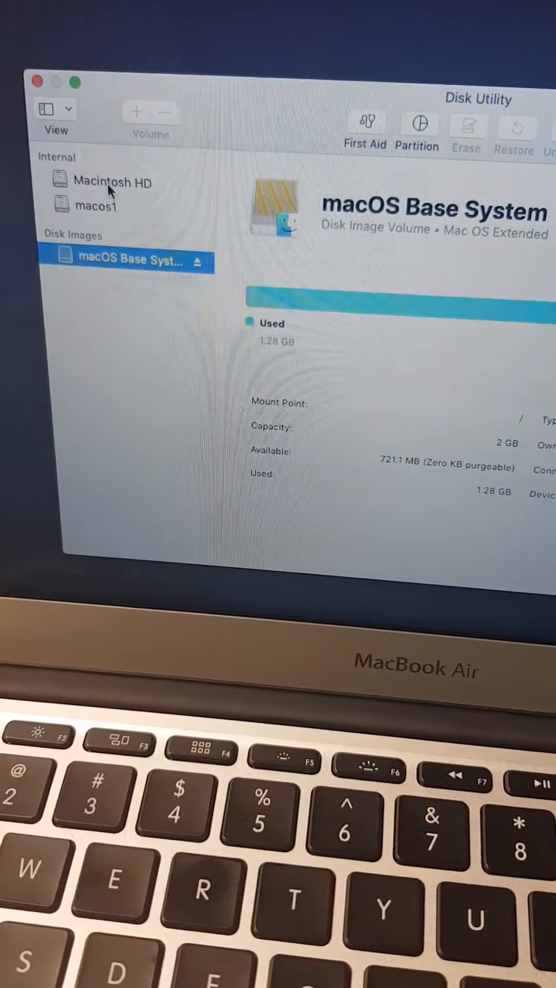
# Erase the Macintosh HD volume as APFS, keeping the Macintosh HD name, and finish
pyautogui.click(114, 183)
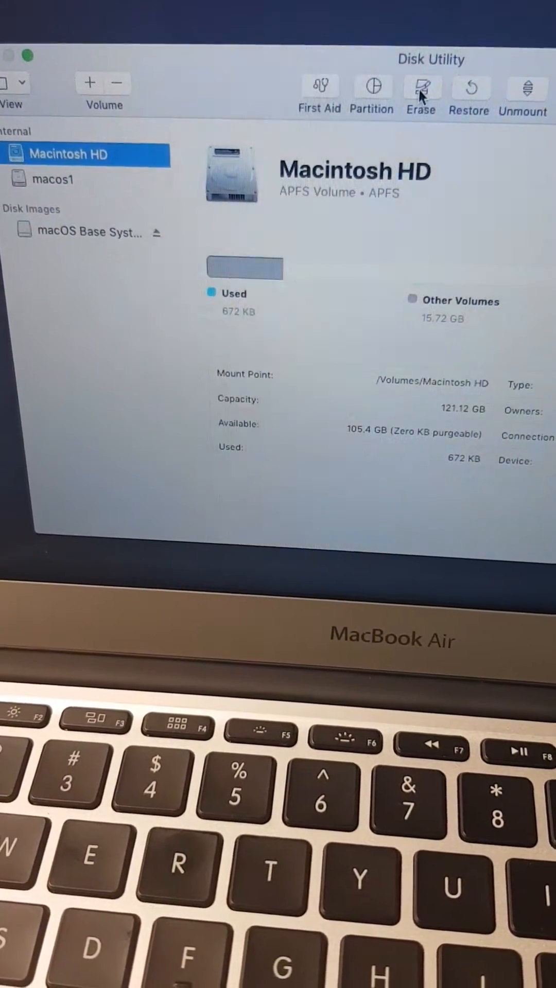
pyautogui.click(421, 88)
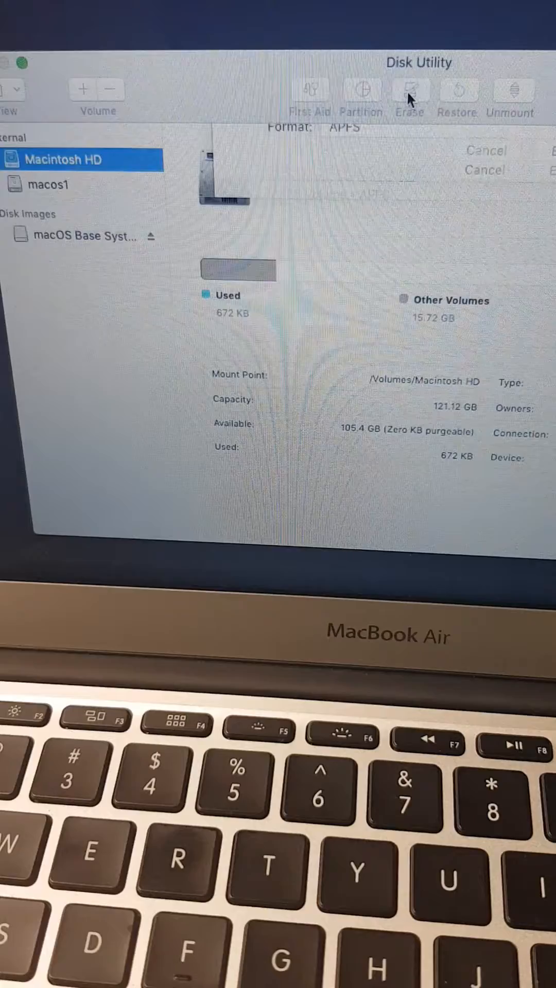
pyautogui.click(410, 91)
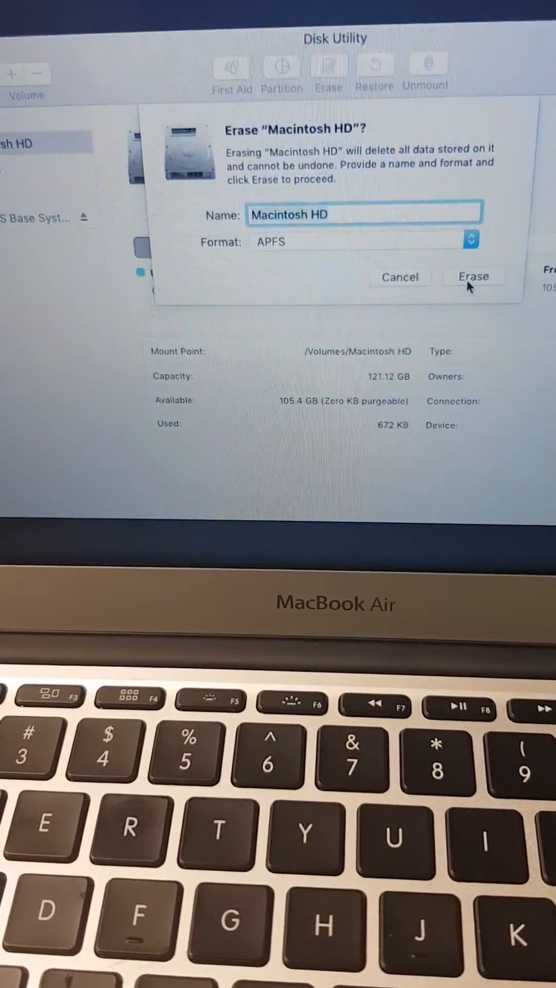
pyautogui.click(474, 277)
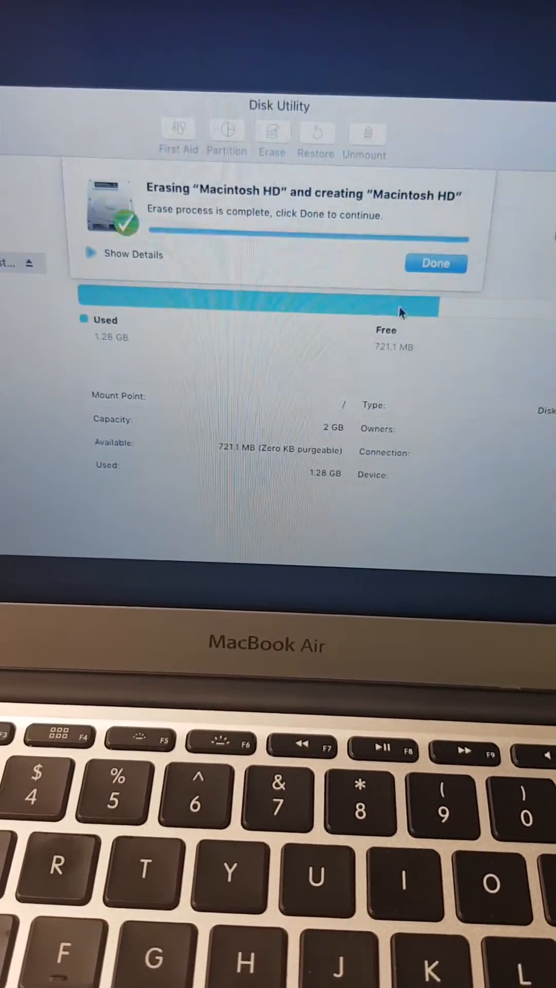
pyautogui.click(436, 263)
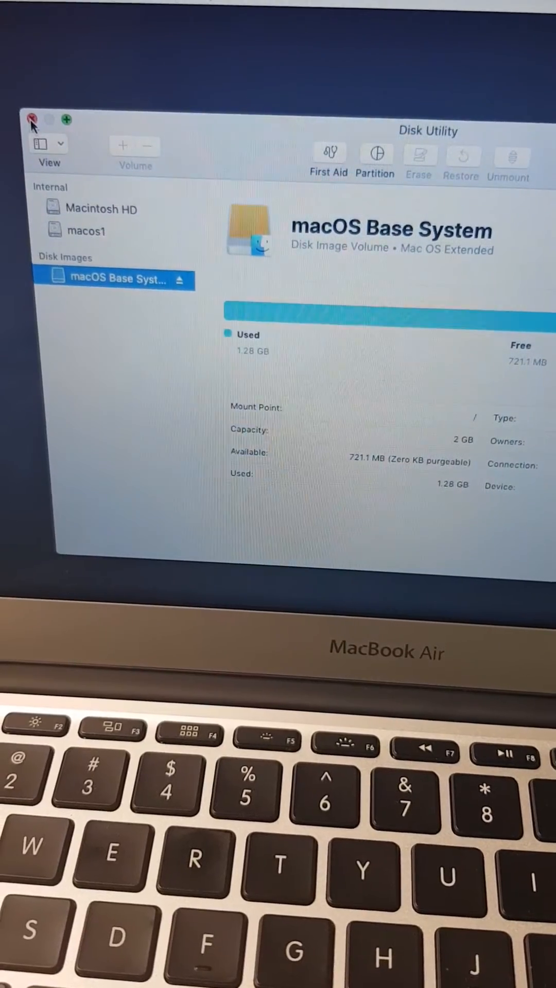
# Quit Disk Utility and choose Reinstall macOS to launch the Mojave installer
pyautogui.click(31, 120)
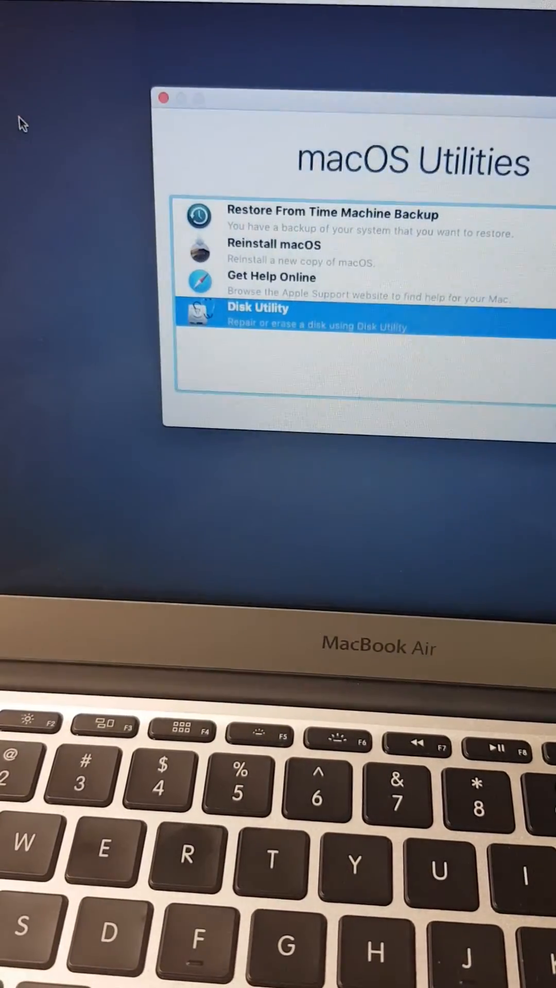
pyautogui.click(270, 243)
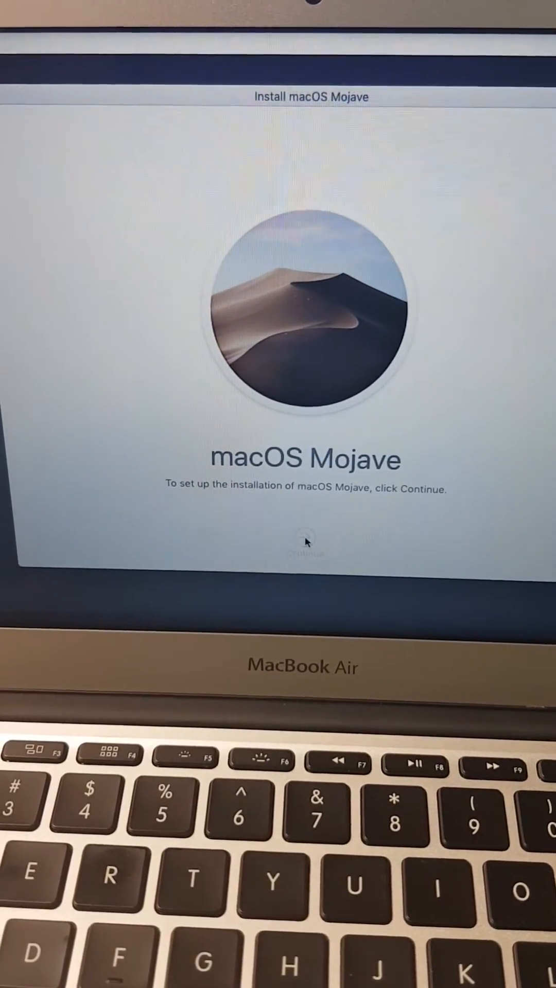
# Continue past the welcome screen and agree to the Mojave software licence
pyautogui.click(307, 546)
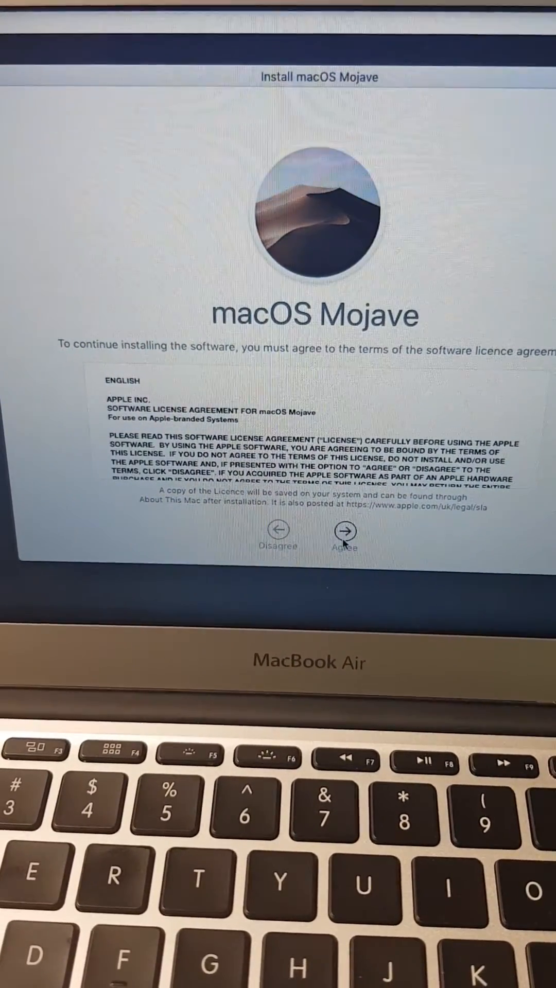
pyautogui.click(345, 532)
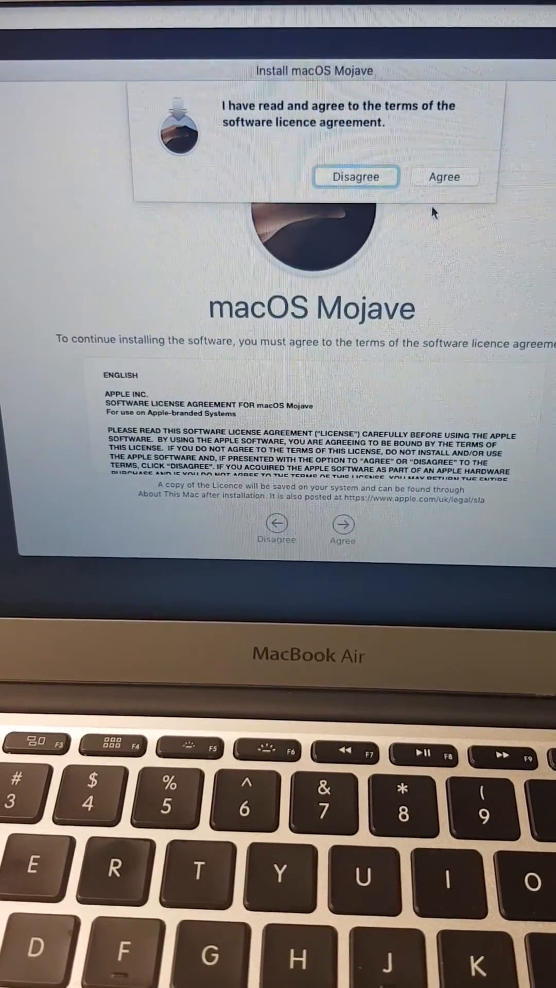
pyautogui.click(445, 176)
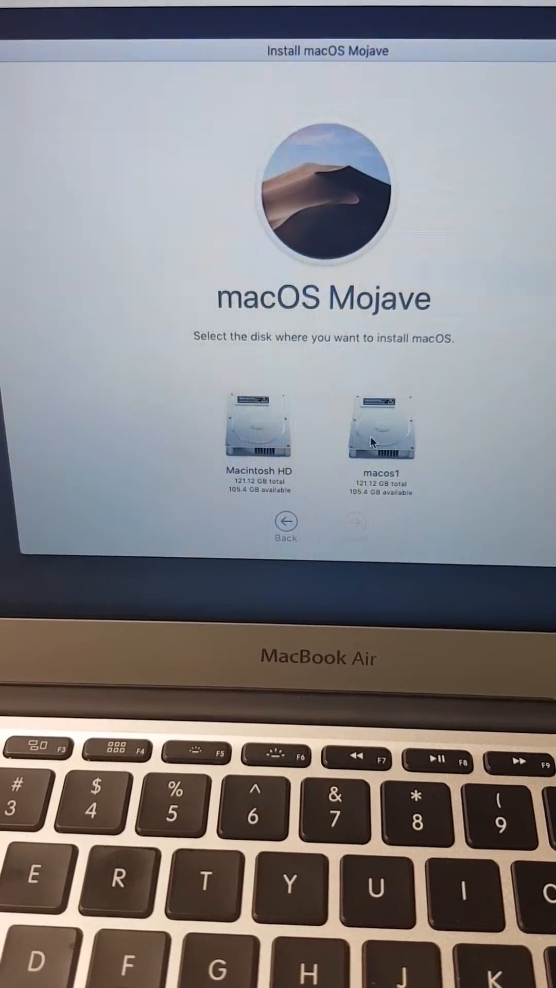
# Install Mojave onto the macos1 disk, proceeding despite the power-source warning
pyautogui.click(379, 428)
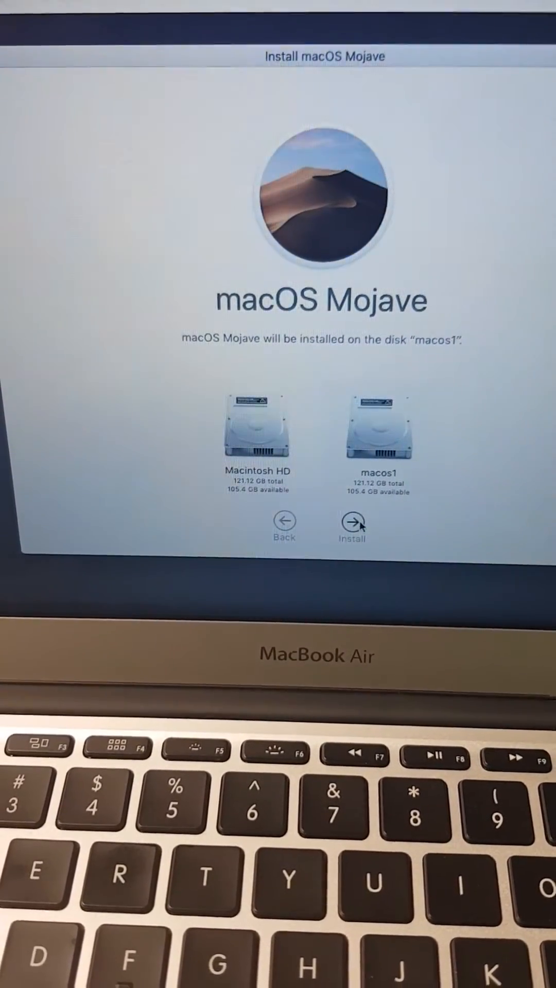
pyautogui.click(352, 526)
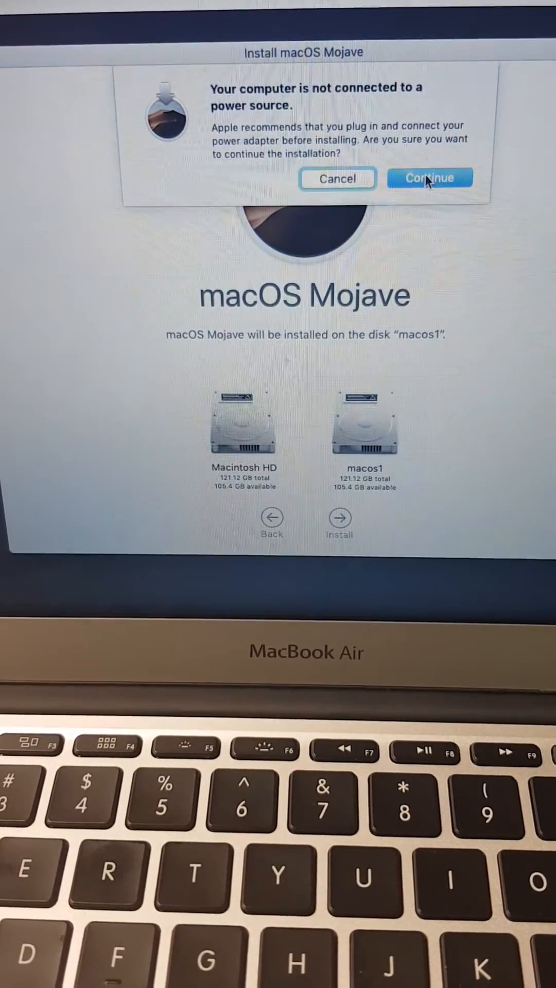
pyautogui.click(429, 178)
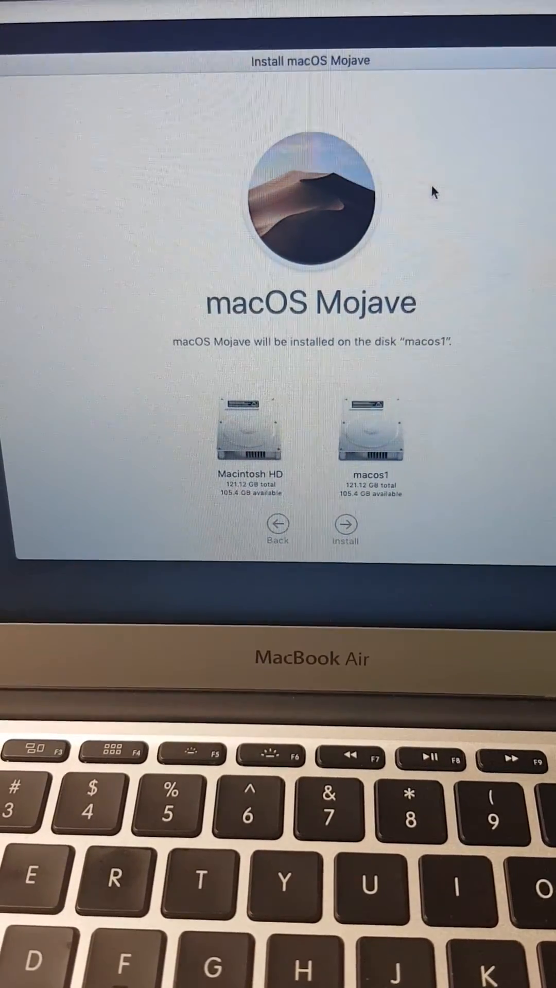
pyautogui.click(344, 523)
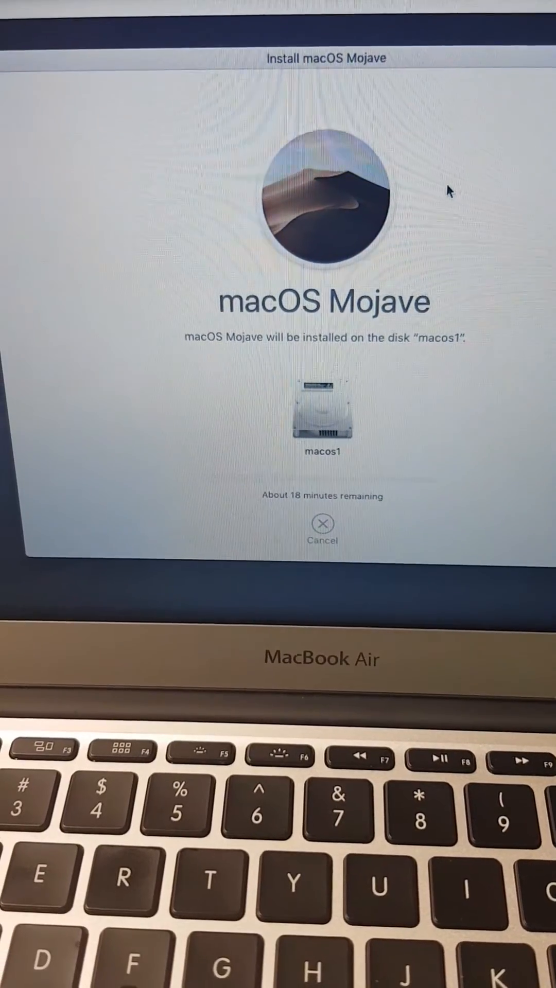